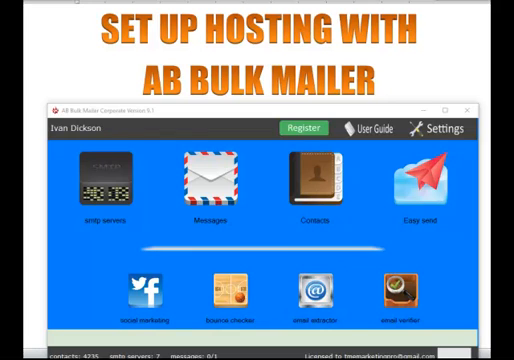
mouse_move(440, 72)
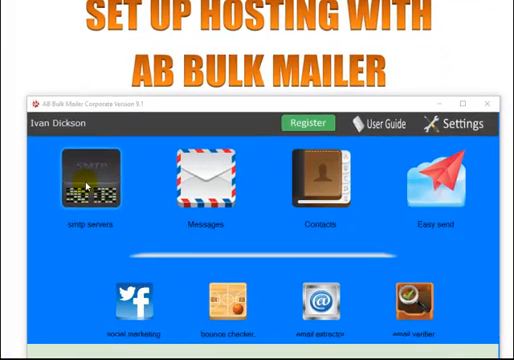
Switch from the mailer's home screen to the SiteAdmin hosting control panel dashboard.
left_click(92, 180)
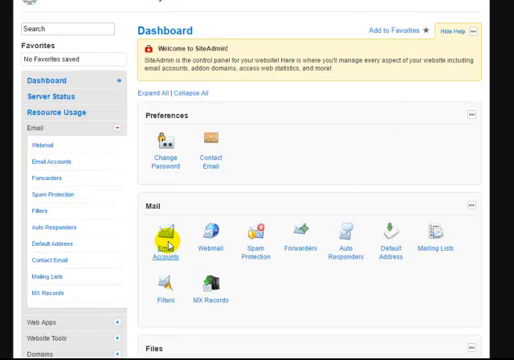
Create the 'contact' mailbox on successtoyouthealth.info with a password and unlimited storage.
left_click(168, 236)
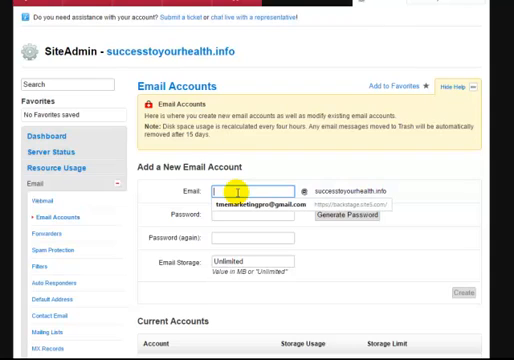
type("CON")
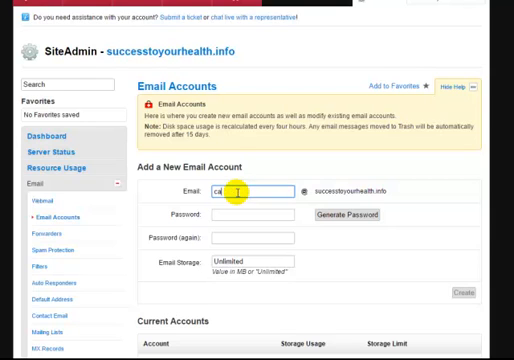
type("ntact")
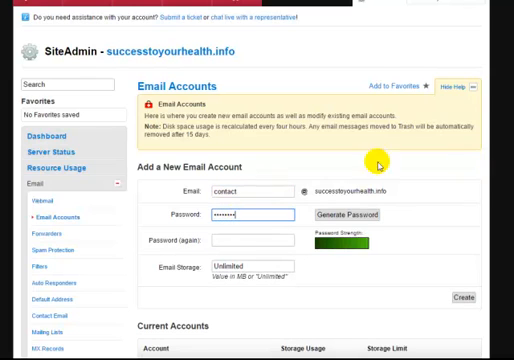
left_click(248, 242)
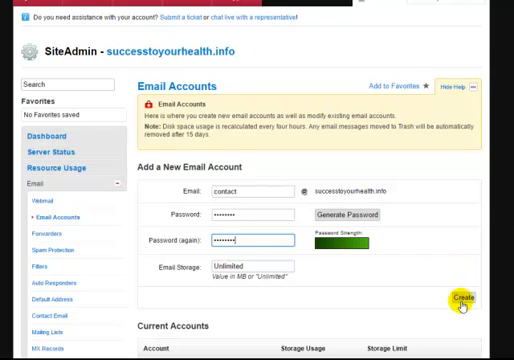
left_click(460, 296)
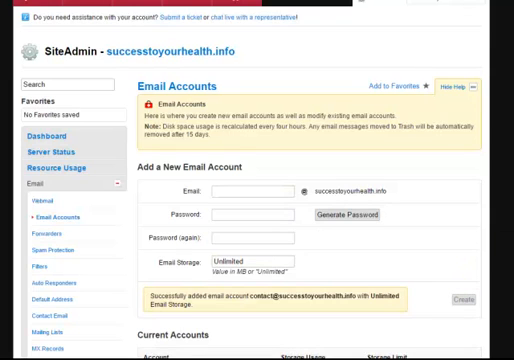
scroll("down", 3)
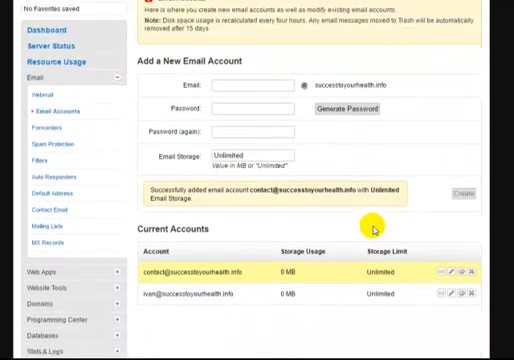
mouse_move(382, 212)
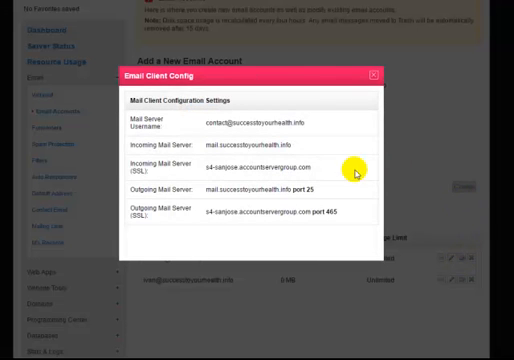
mouse_move(384, 184)
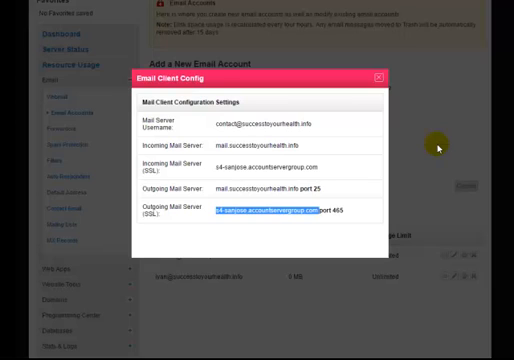
mouse_move(370, 136)
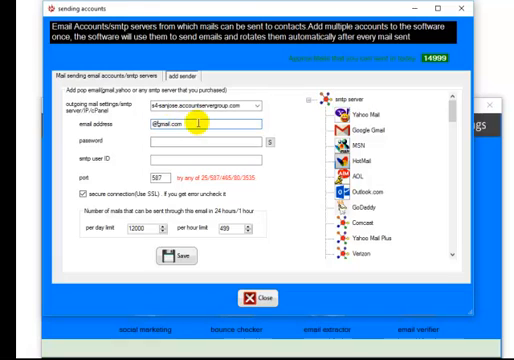
right_click(184, 124)
type("25")
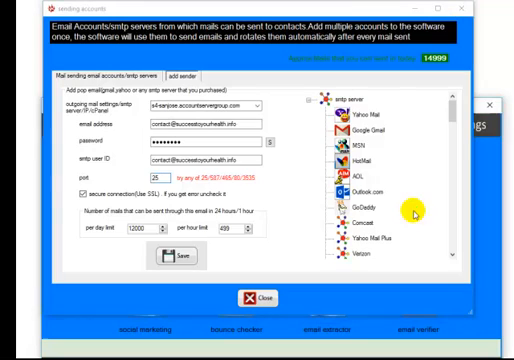
left_click(176, 260)
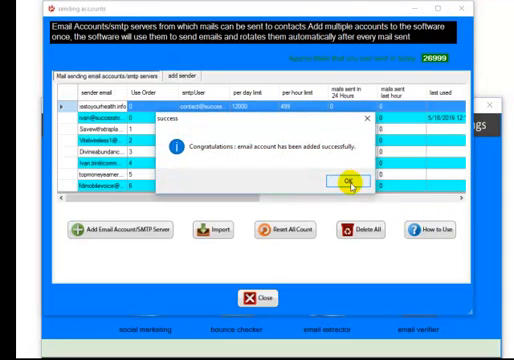
left_click(336, 180)
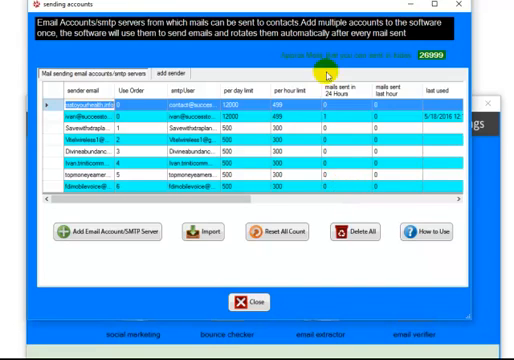
left_click(256, 304)
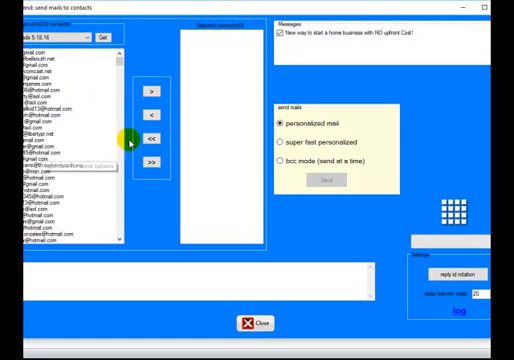
mouse_move(204, 68)
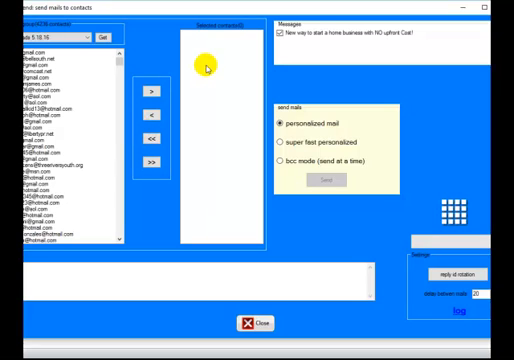
mouse_move(398, 52)
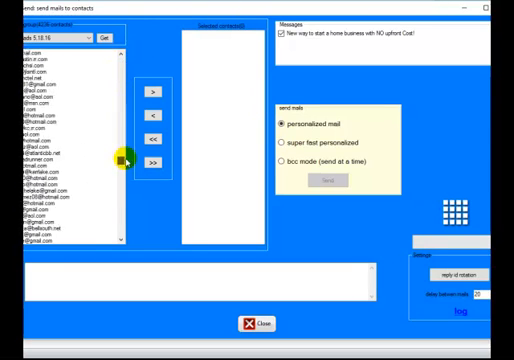
Scroll down the contact list and select one email address as the test recipient.
scroll("down", 3)
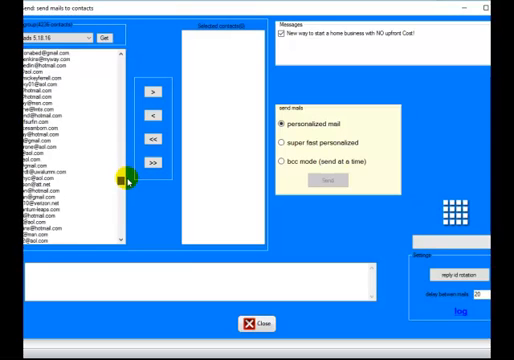
scroll("down", 3)
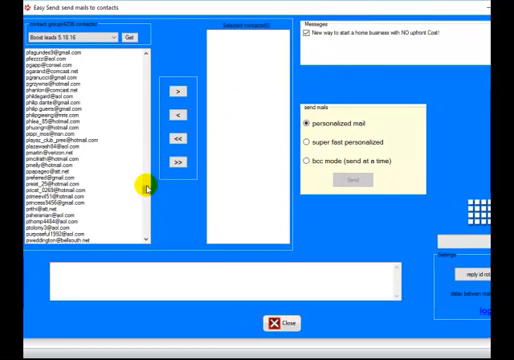
scroll("down", 3)
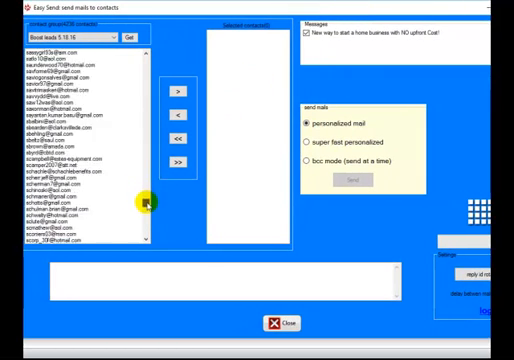
scroll("down", 3)
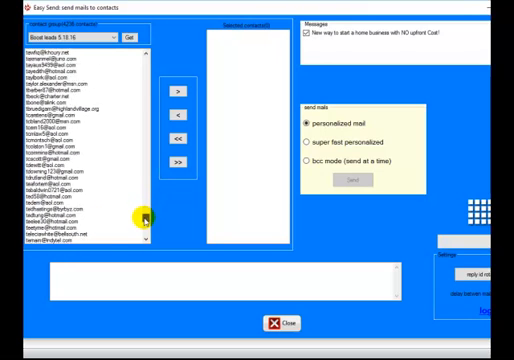
scroll("down", 3)
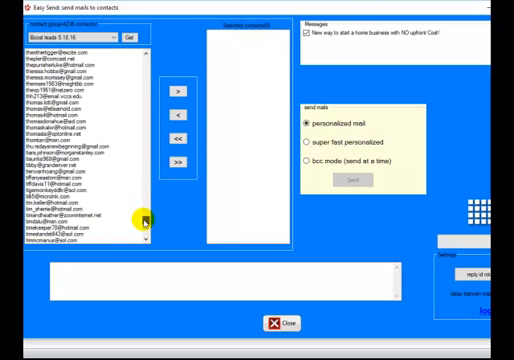
scroll("down", 3)
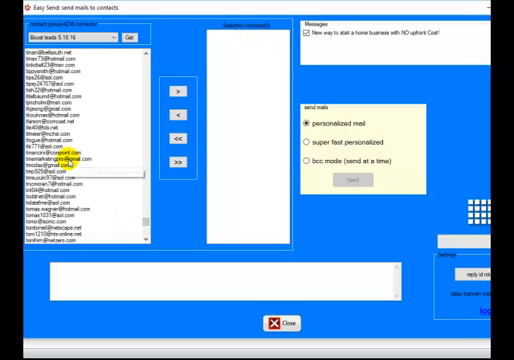
left_click(76, 156)
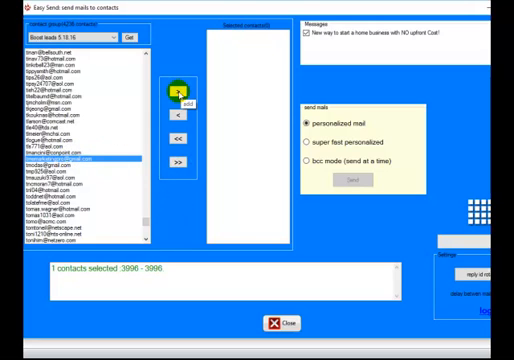
Move the selected contact into the recipient list for a personalised mail send.
left_click(176, 92)
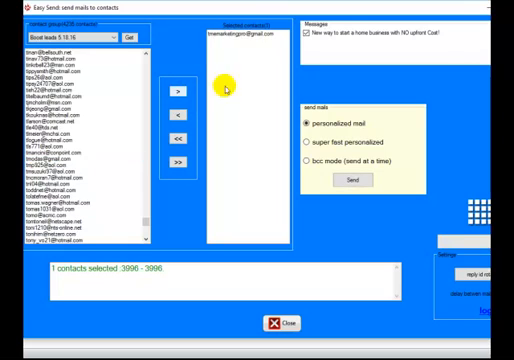
mouse_move(80, 204)
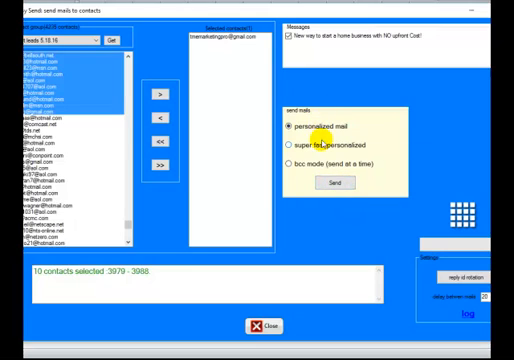
Send the home-business test email to the single recipient, logged as sent successfully.
left_click(332, 182)
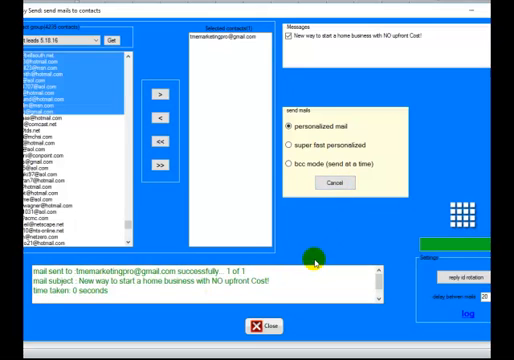
mouse_move(320, 240)
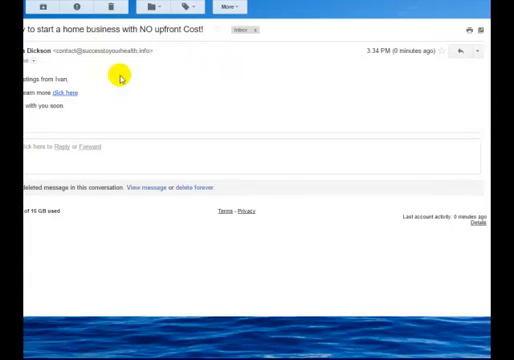
mouse_move(400, 50)
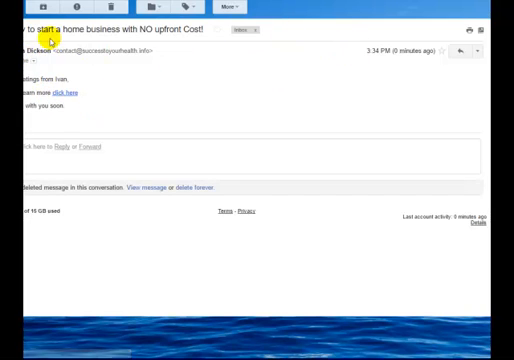
mouse_move(128, 28)
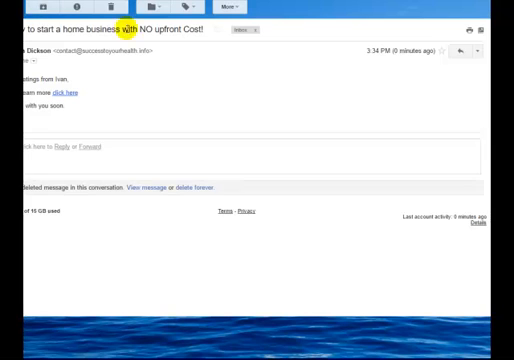
mouse_move(354, 104)
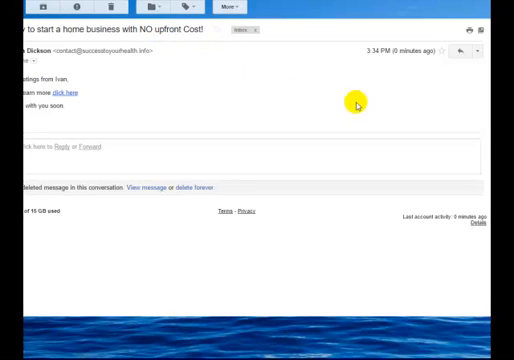
mouse_move(344, 94)
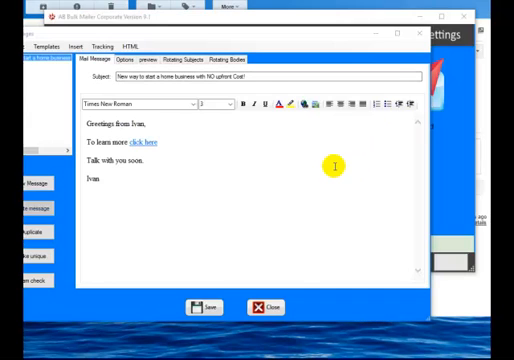
mouse_move(64, 160)
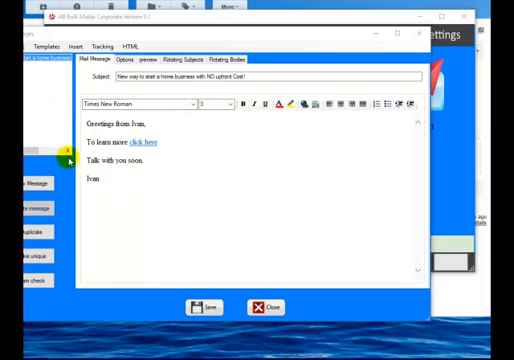
mouse_move(190, 140)
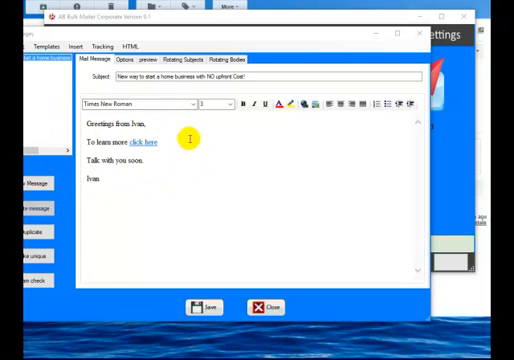
mouse_move(178, 136)
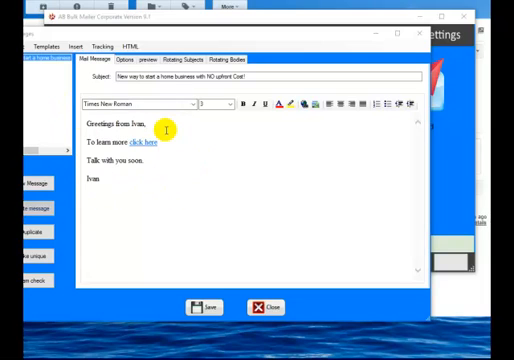
mouse_move(258, 40)
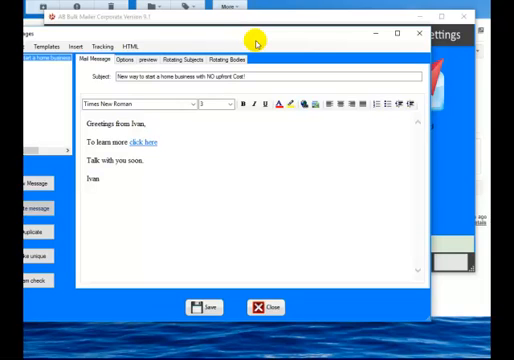
mouse_move(258, 62)
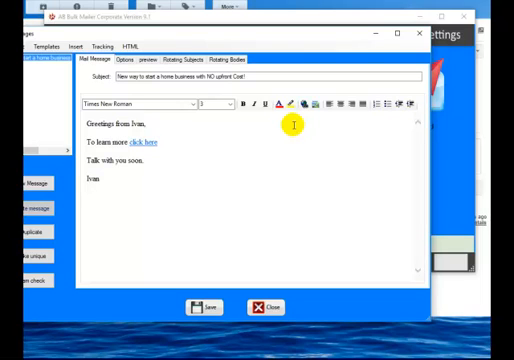
mouse_move(404, 100)
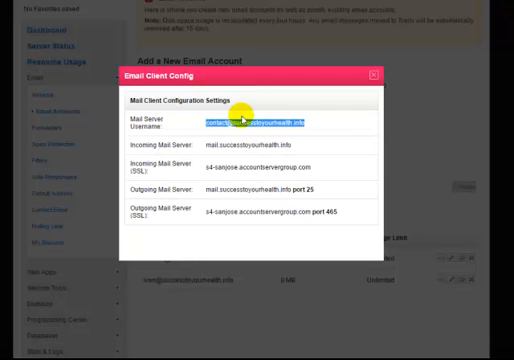
mouse_move(212, 162)
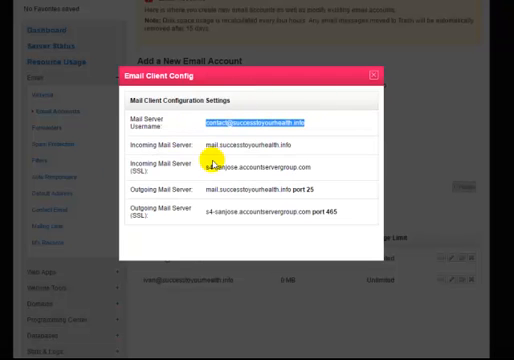
mouse_move(230, 62)
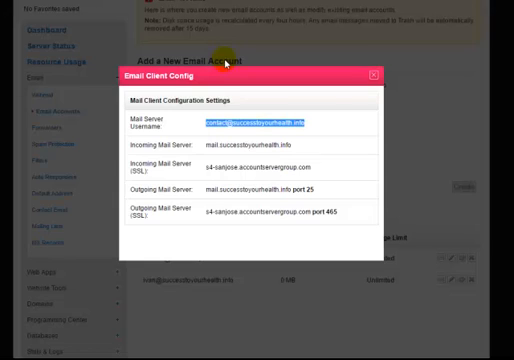
mouse_move(336, 148)
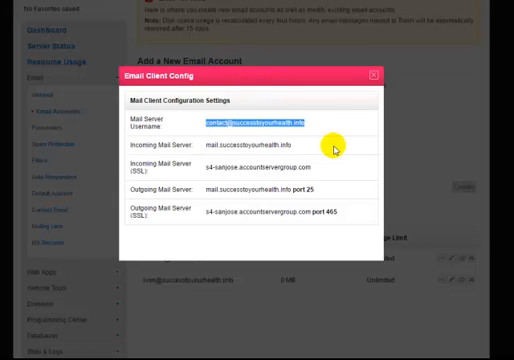